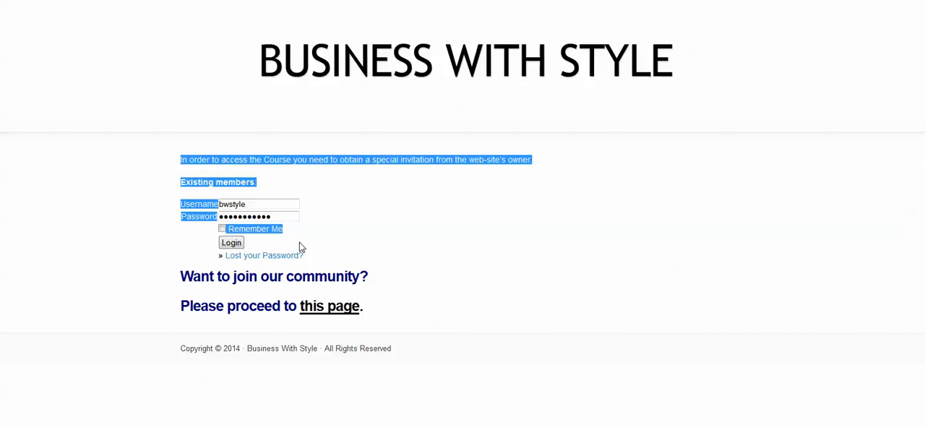
Confirm the resubmission prompt so the Advanced settings page reloads with its CSS Code section
{"action": "left_click", "coordinate": [324, 237]}
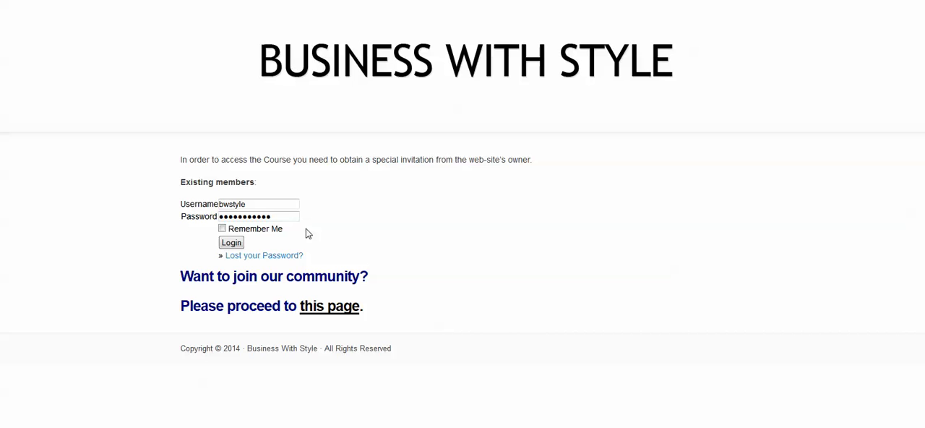
{"action": "mouse_move", "coordinate": [288, 283]}
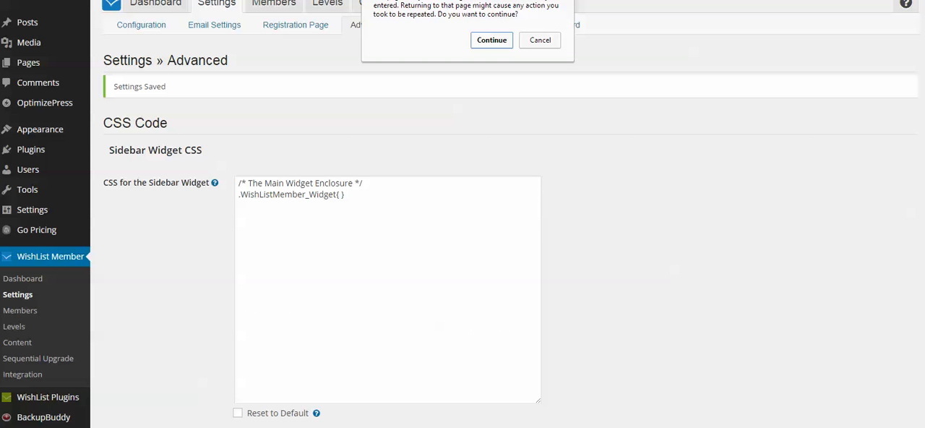
{"action": "mouse_move", "coordinate": [128, 78]}
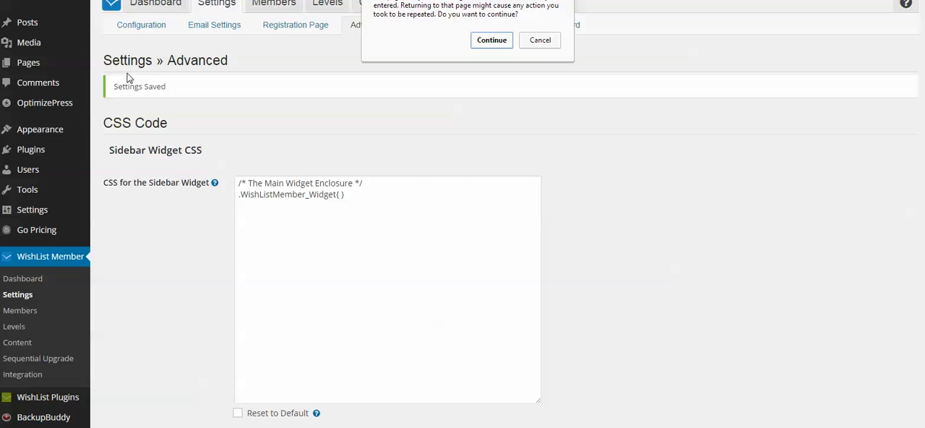
{"action": "mouse_move", "coordinate": [26, 295]}
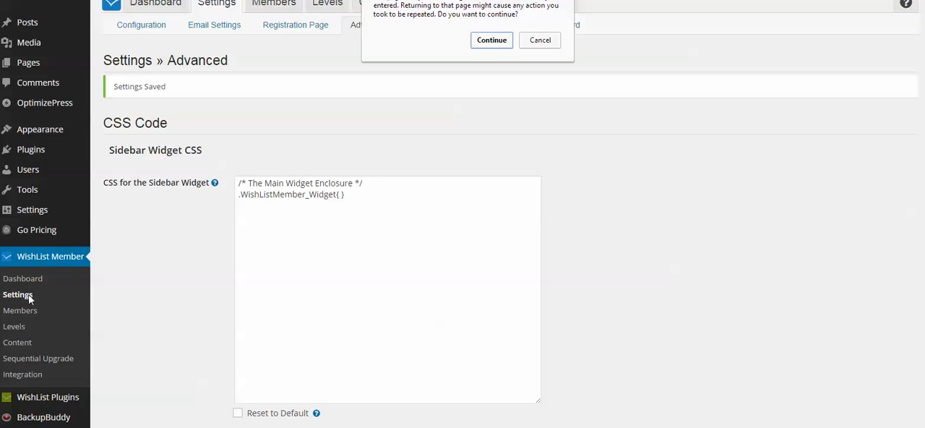
{"action": "mouse_move", "coordinate": [179, 269]}
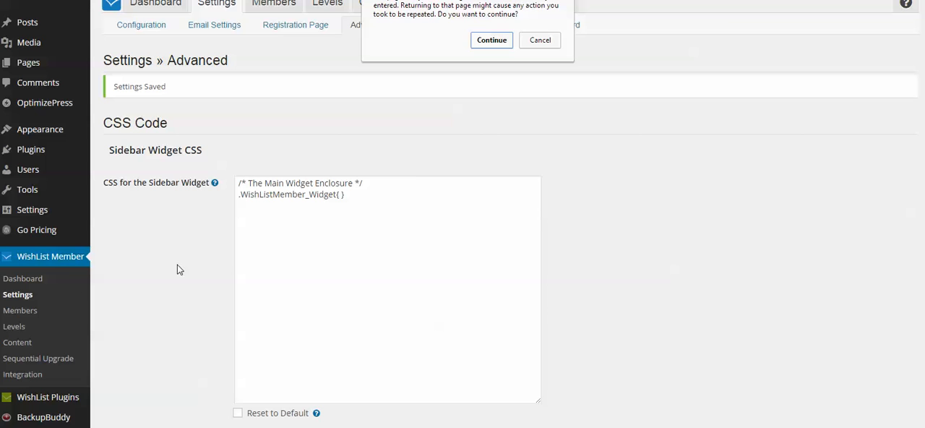
{"action": "mouse_move", "coordinate": [492, 41]}
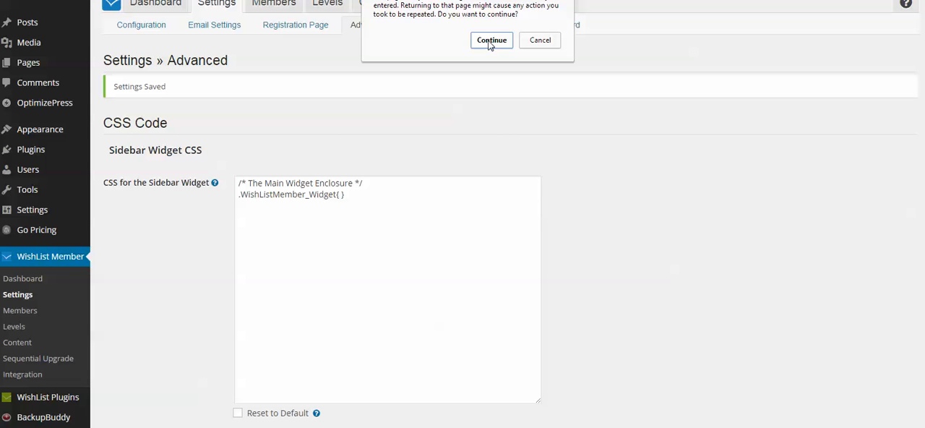
{"action": "left_click", "coordinate": [492, 41]}
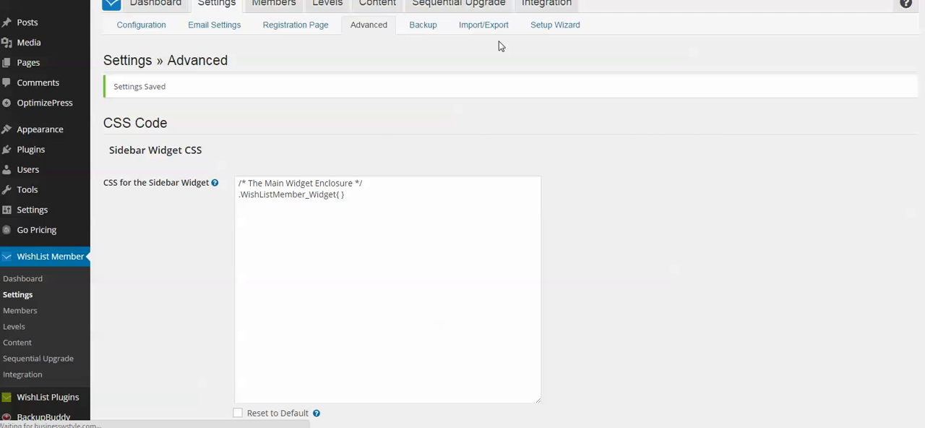
{"action": "mouse_move", "coordinate": [373, 122]}
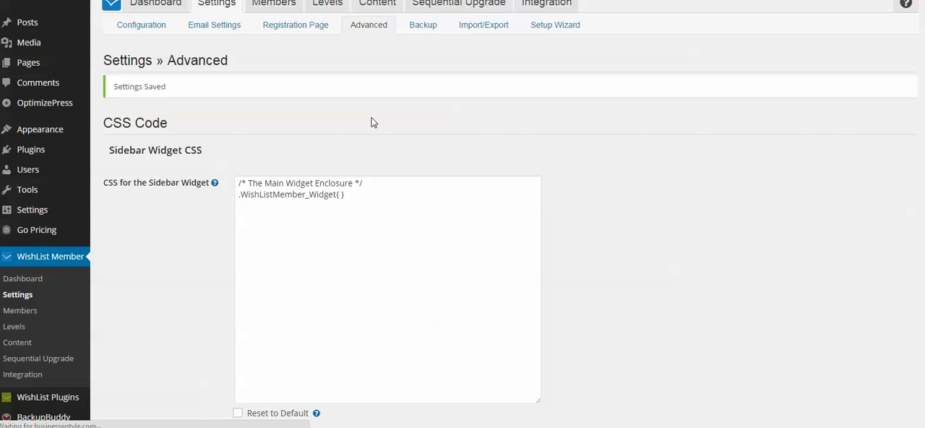
{"action": "mouse_move", "coordinate": [312, 98]}
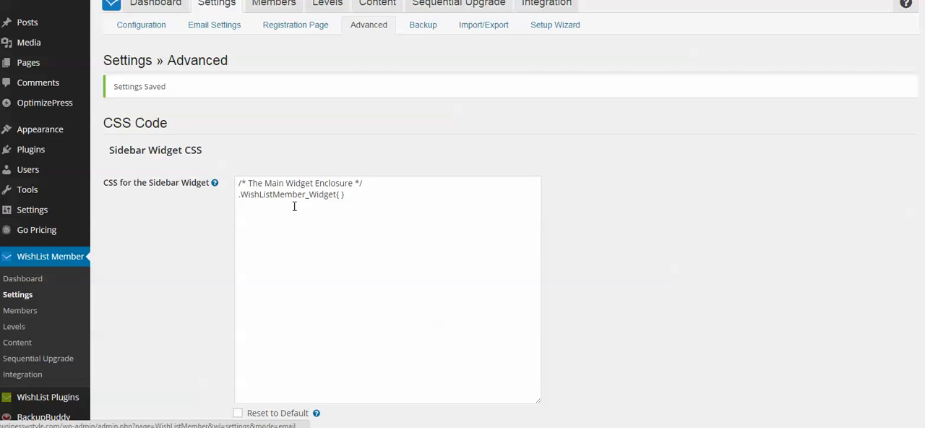
{"action": "mouse_move", "coordinate": [255, 55]}
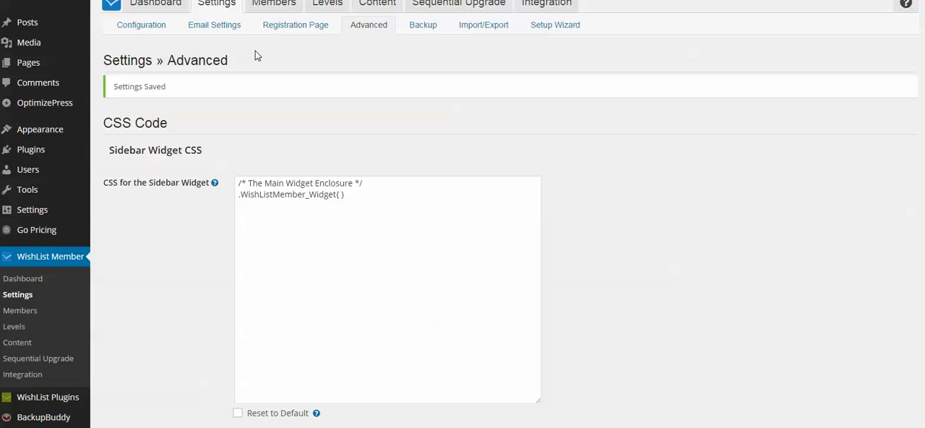
{"action": "mouse_move", "coordinate": [369, 24]}
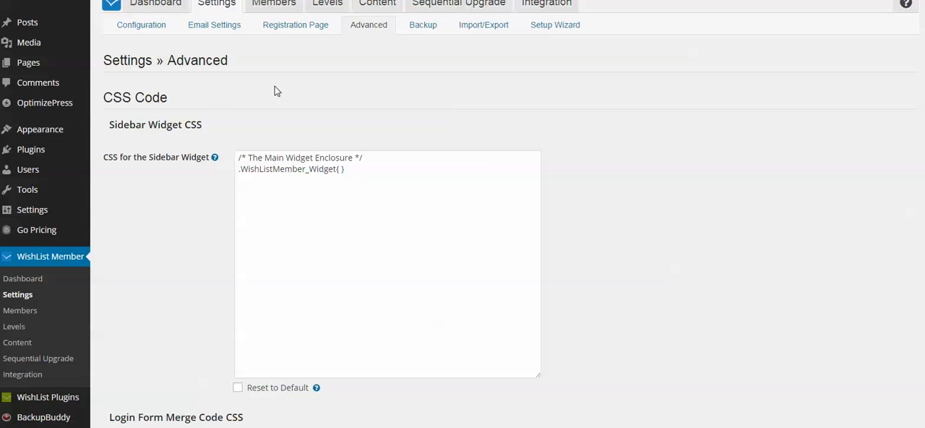
{"action": "mouse_move", "coordinate": [220, 103]}
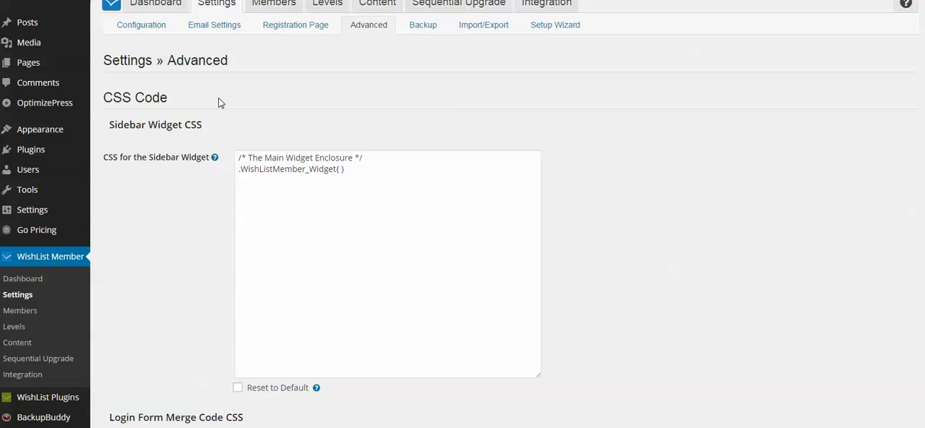
{"action": "mouse_move", "coordinate": [215, 150]}
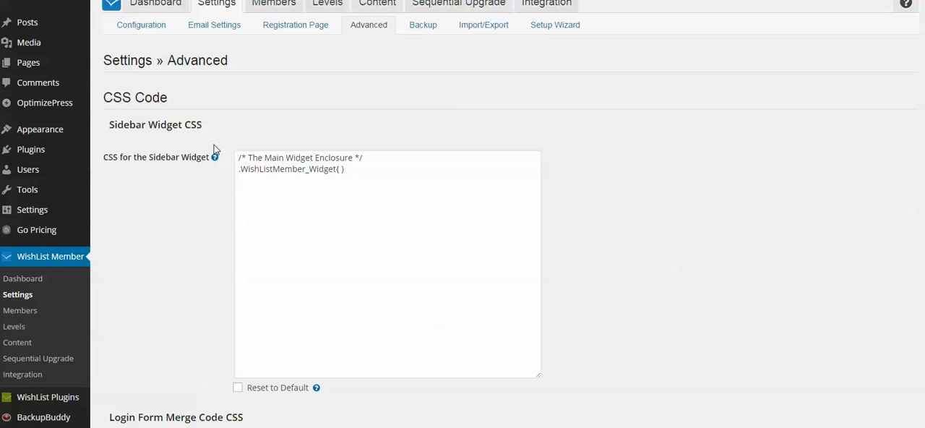
Paste the .WishListMember_LoginMergeCode rules for a padded, rounded, gradient-shaded 400px login box
{"action": "scroll", "scroll_direction": "down", "scroll_amount": 3}
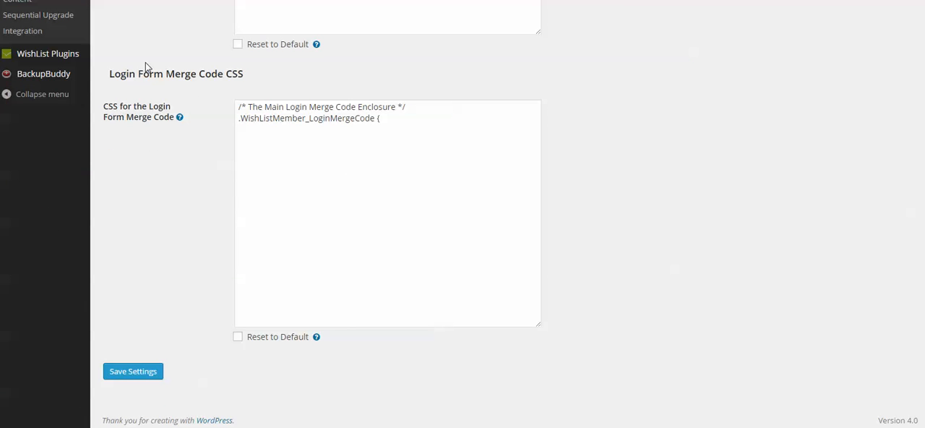
{"action": "double_click", "coordinate": [136, 111]}
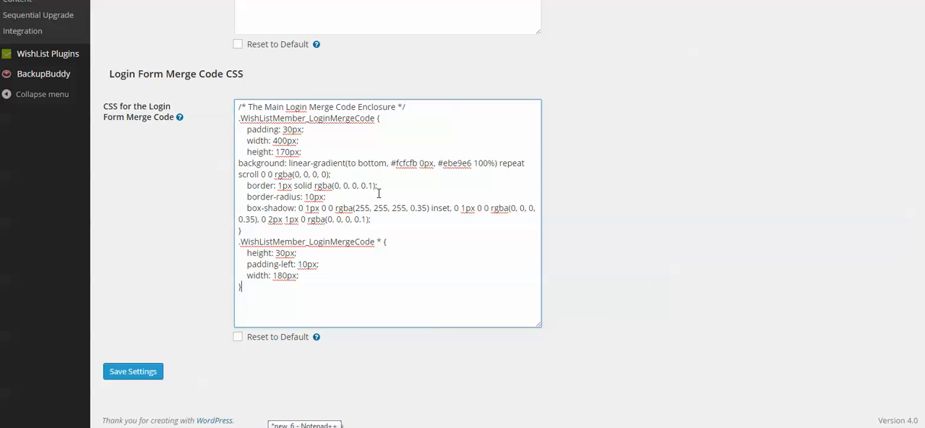
{"action": "mouse_move", "coordinate": [316, 280]}
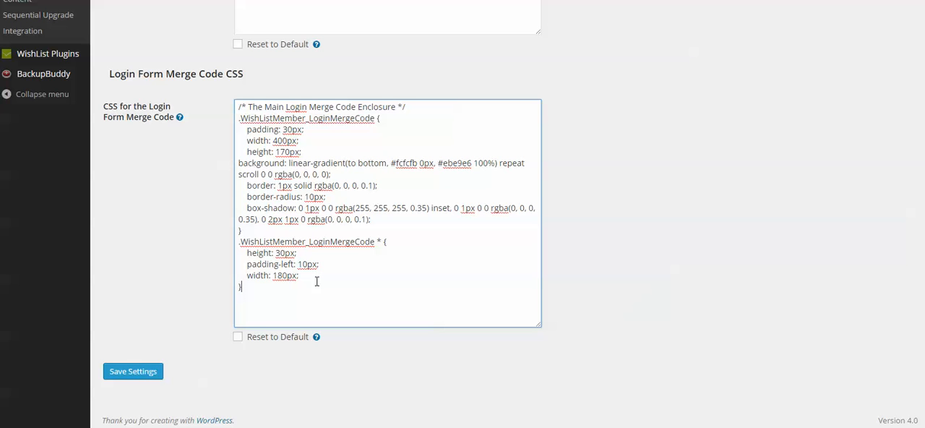
{"action": "mouse_move", "coordinate": [186, 252]}
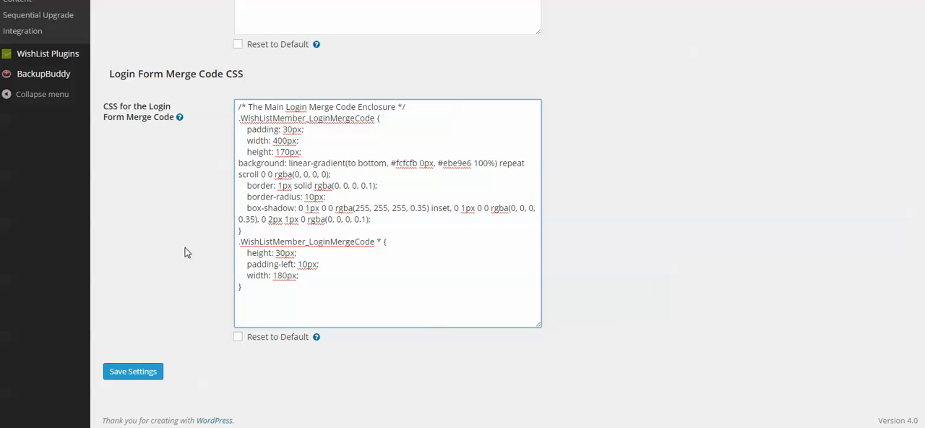
{"action": "mouse_move", "coordinate": [154, 295]}
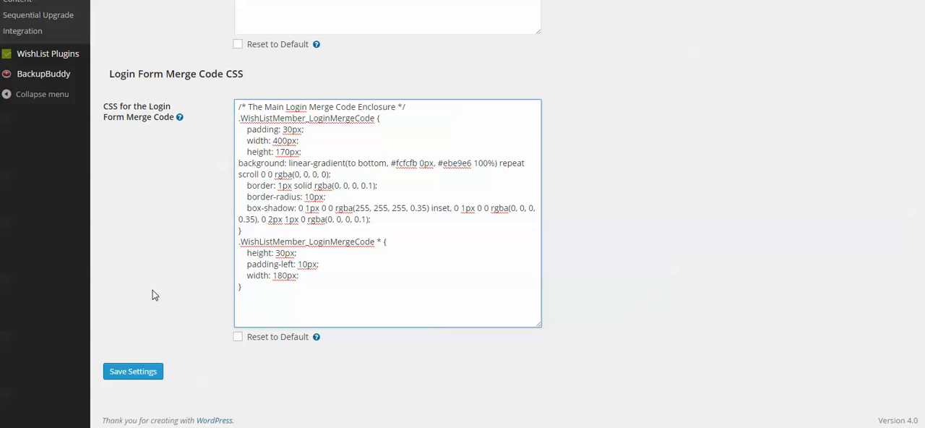
Save Settings so the login page shows the rounded, gradient-shaded login box
{"action": "left_click", "coordinate": [133, 370]}
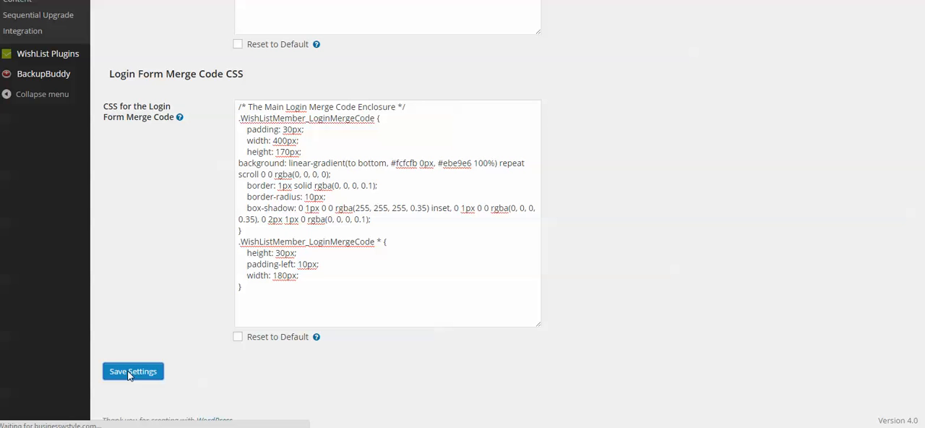
{"action": "left_click", "coordinate": [133, 370]}
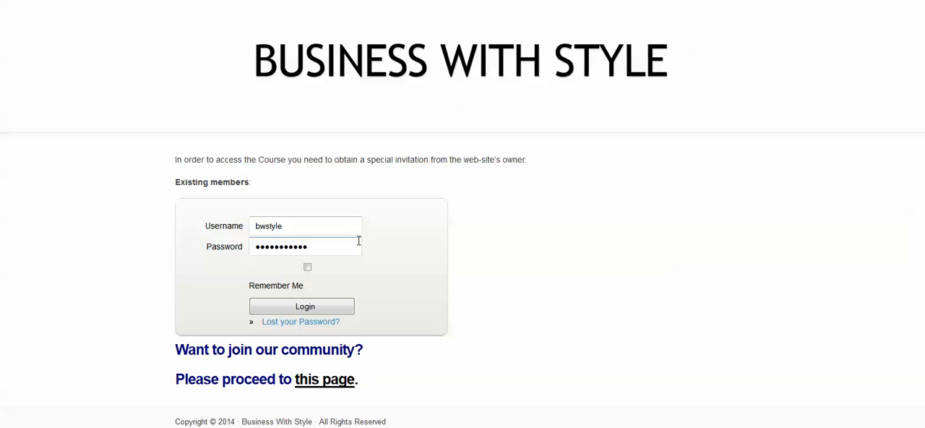
{"action": "mouse_move", "coordinate": [411, 281]}
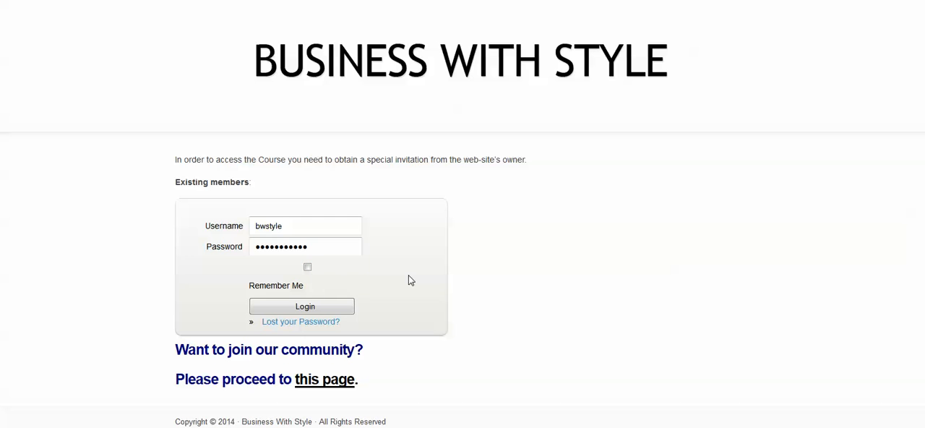